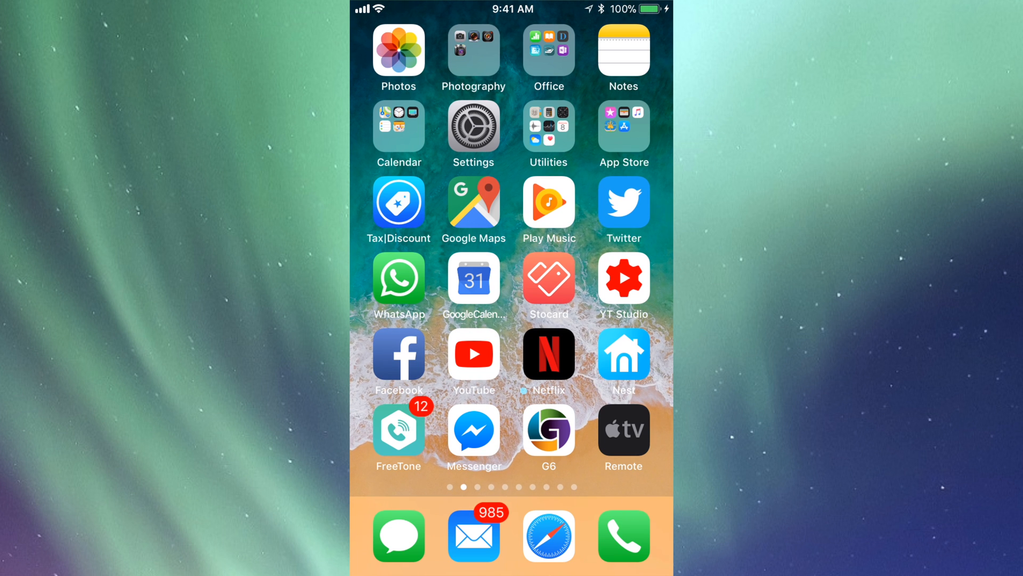
Launch the App Store from its Home Screen folder, landing on the Today page
{"action": "left_click", "coordinate": [621, 127]}
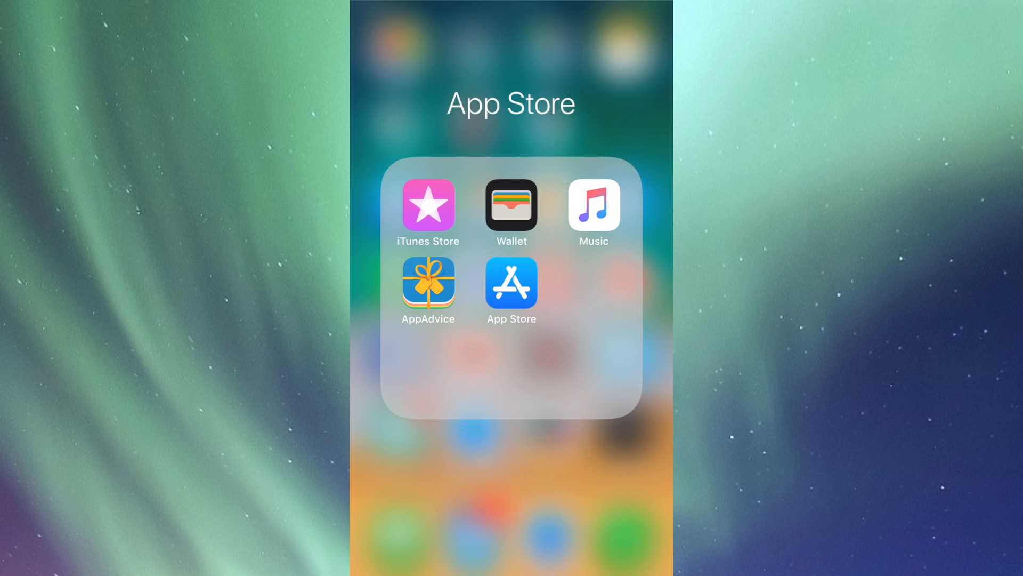
{"action": "left_click", "coordinate": [511, 289]}
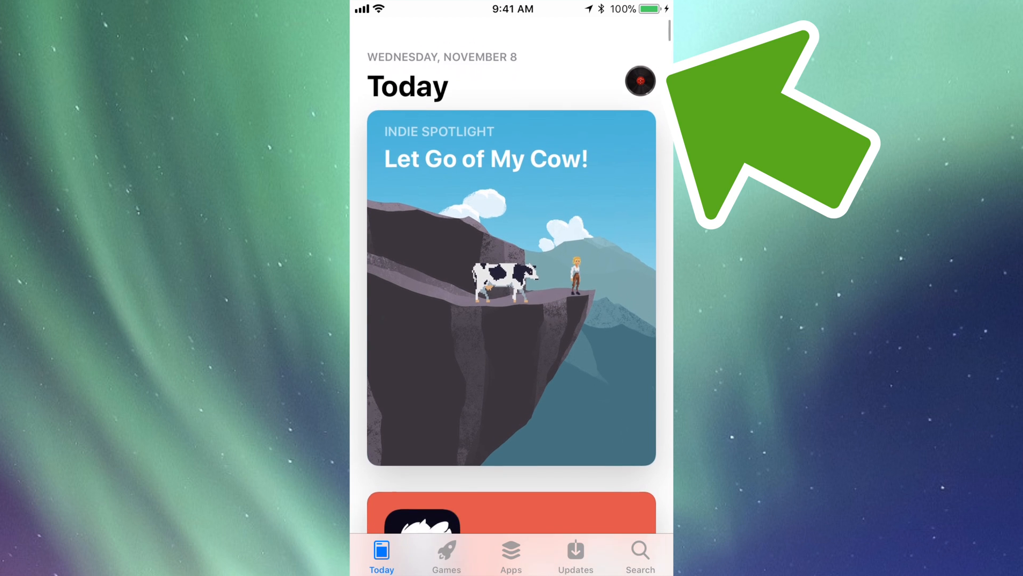
Go to the account page from the Today tab to reach the Purchased apps list
{"action": "scroll", "scroll_direction": "down", "scroll_amount": 3}
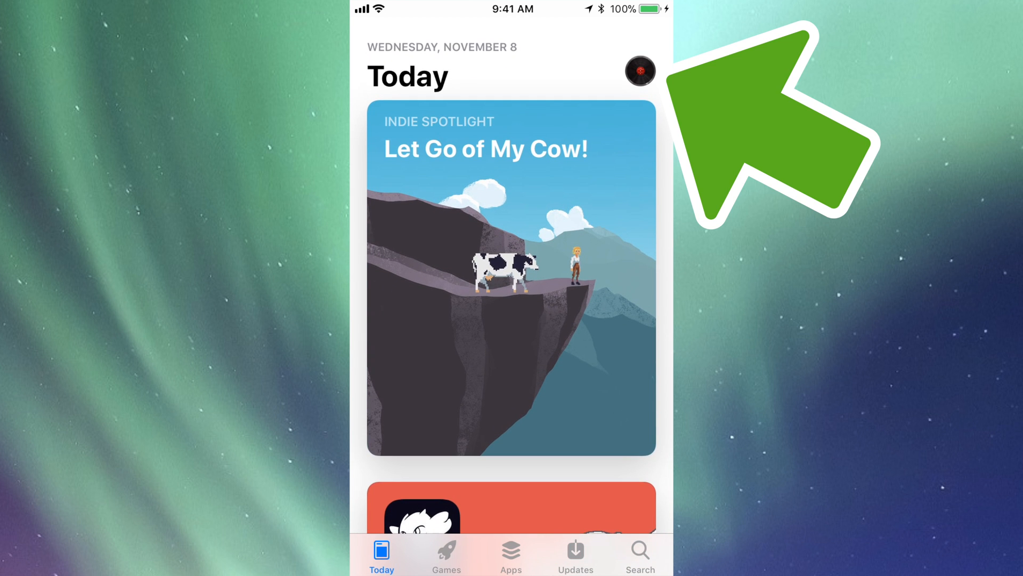
{"action": "left_click", "coordinate": [641, 71]}
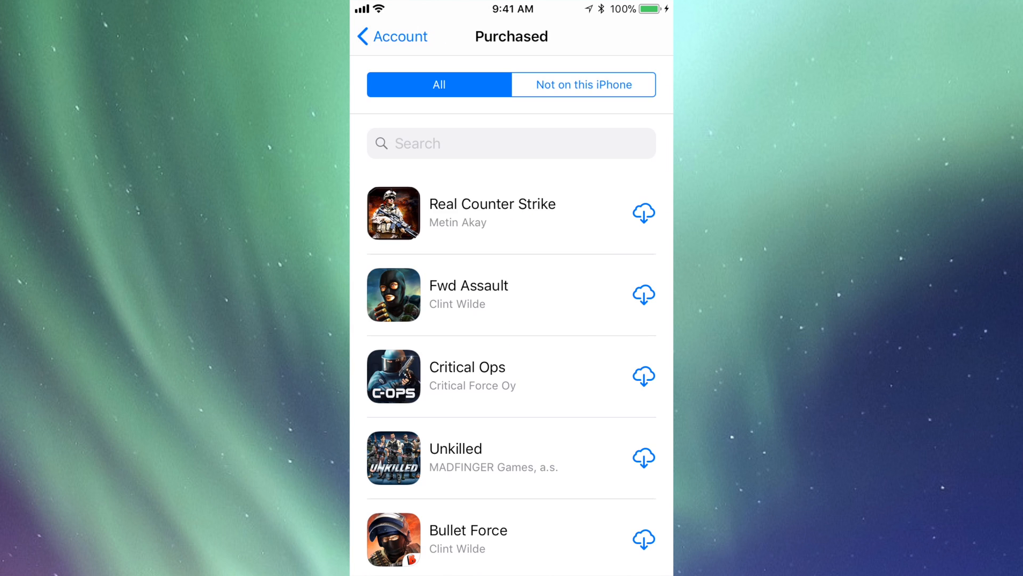
Filter the Purchased list to 'Not on this iPhone' and browse those apps
{"action": "scroll", "scroll_direction": "down", "scroll_amount": 3}
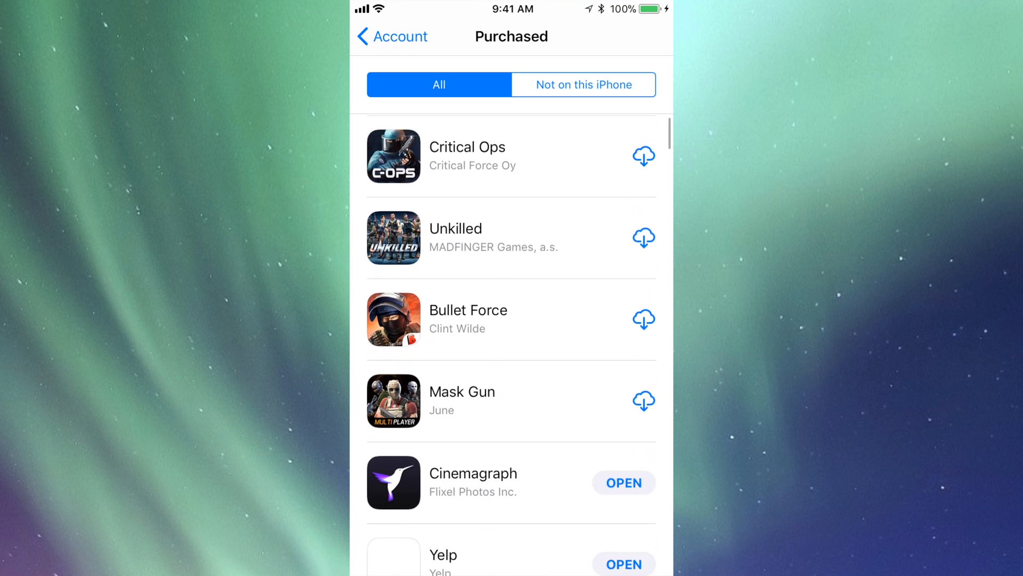
{"action": "scroll", "scroll_direction": "down", "scroll_amount": 3}
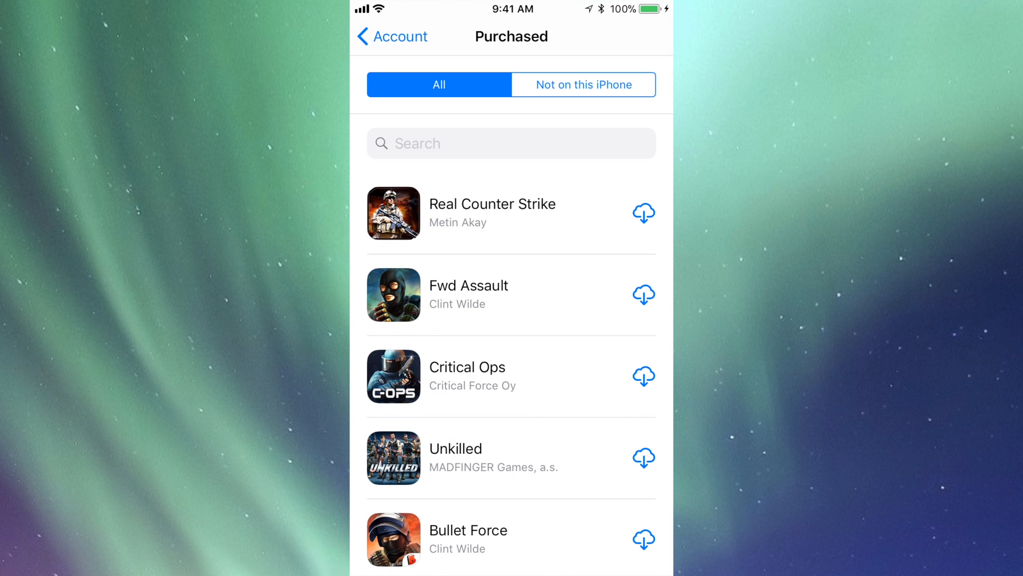
{"action": "left_click", "coordinate": [583, 84]}
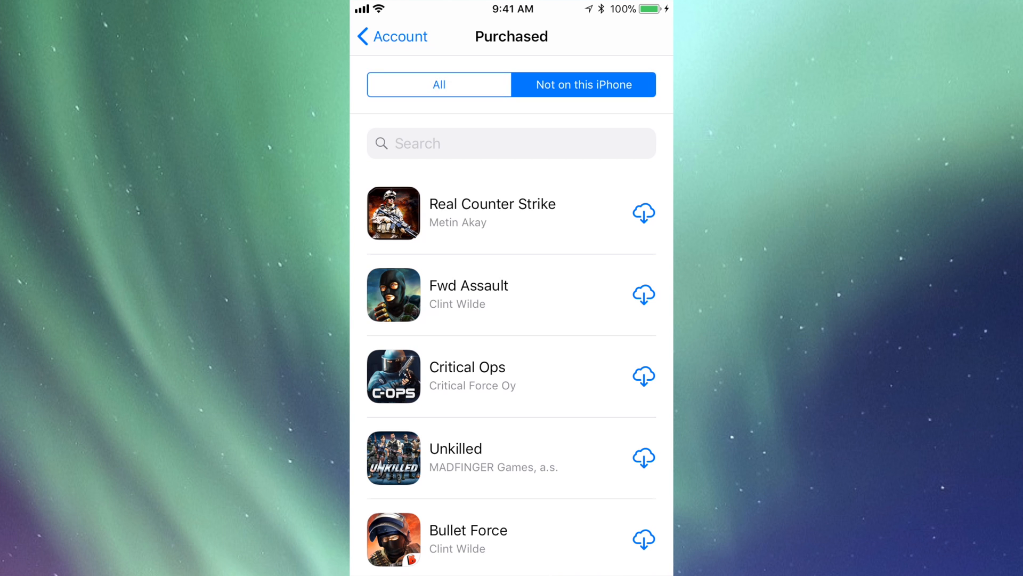
{"action": "scroll", "scroll_direction": "down", "scroll_amount": 3}
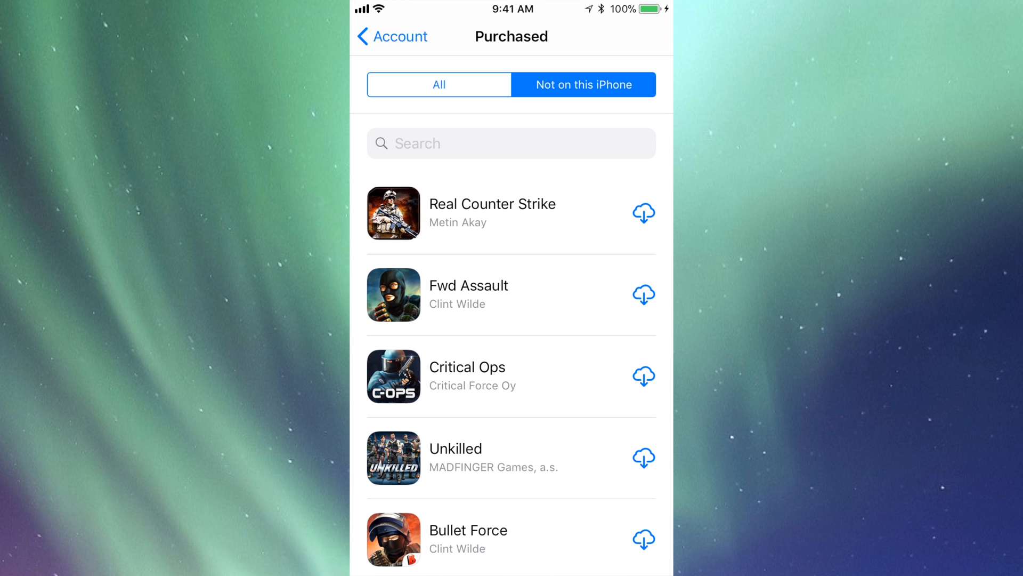
Switch the Purchased list back to 'All' and scroll down to Draw & Guess
{"action": "left_click", "coordinate": [438, 84]}
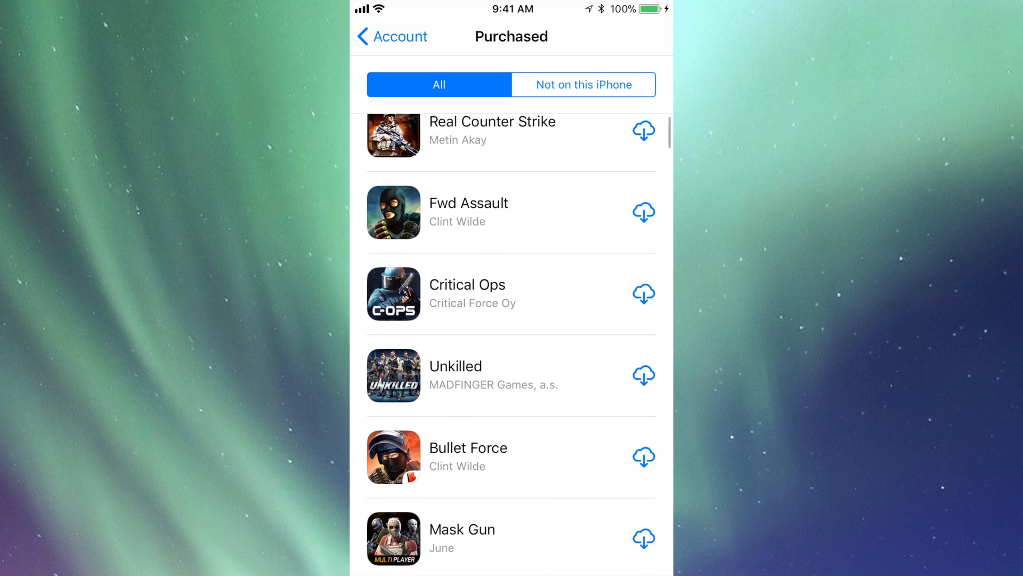
{"action": "scroll", "scroll_direction": "down", "scroll_amount": 3}
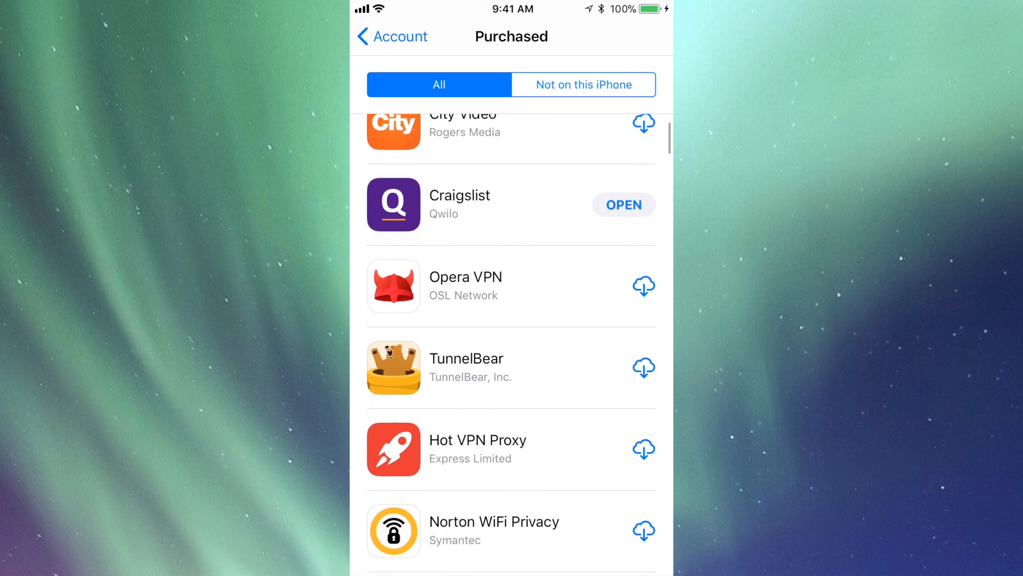
{"action": "scroll", "scroll_direction": "down", "scroll_amount": 3}
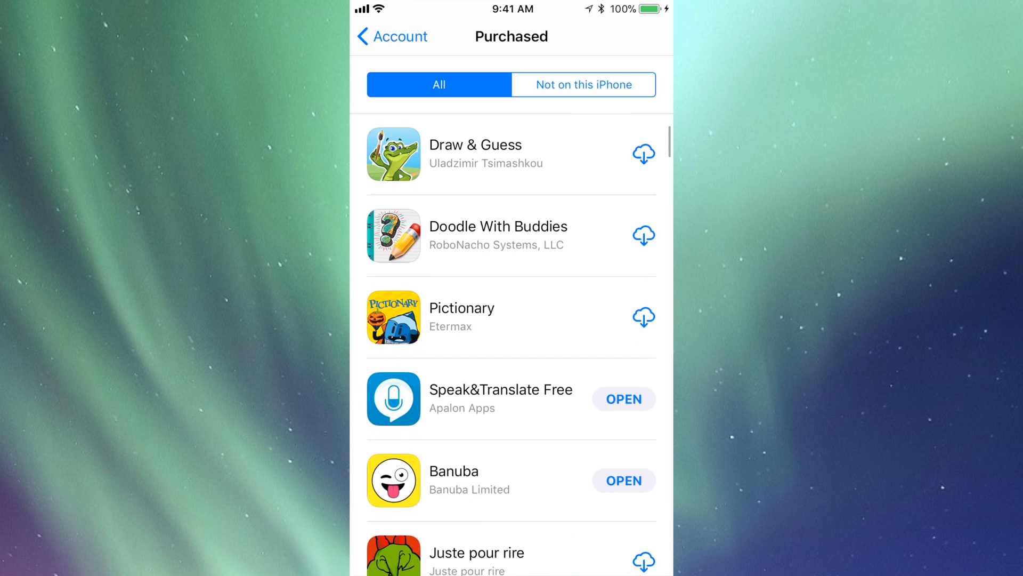
{"action": "scroll", "scroll_direction": "down", "scroll_amount": 3}
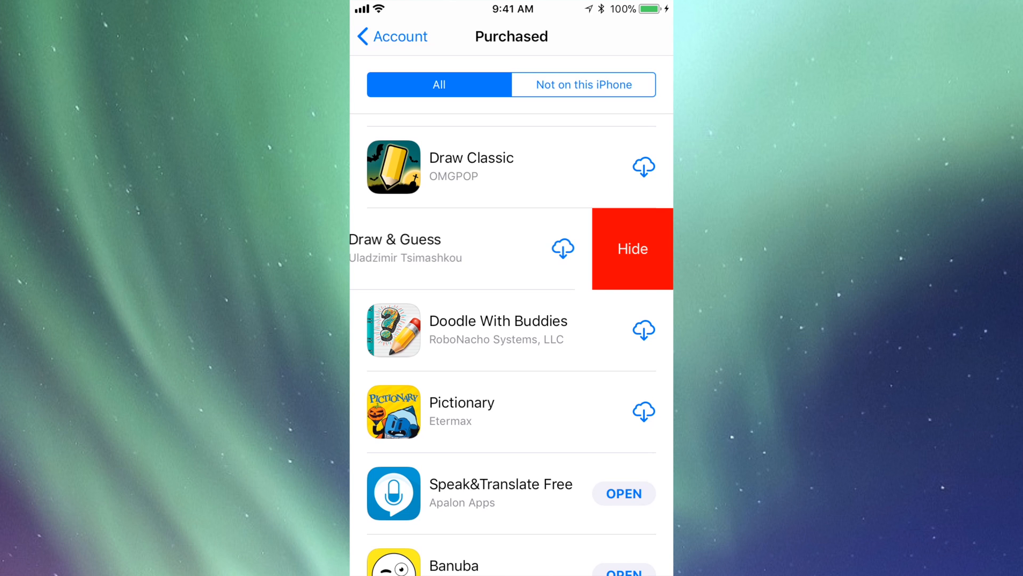
Hide Draw & Guess from the Purchased list and return to the top
{"action": "left_click", "coordinate": [632, 248]}
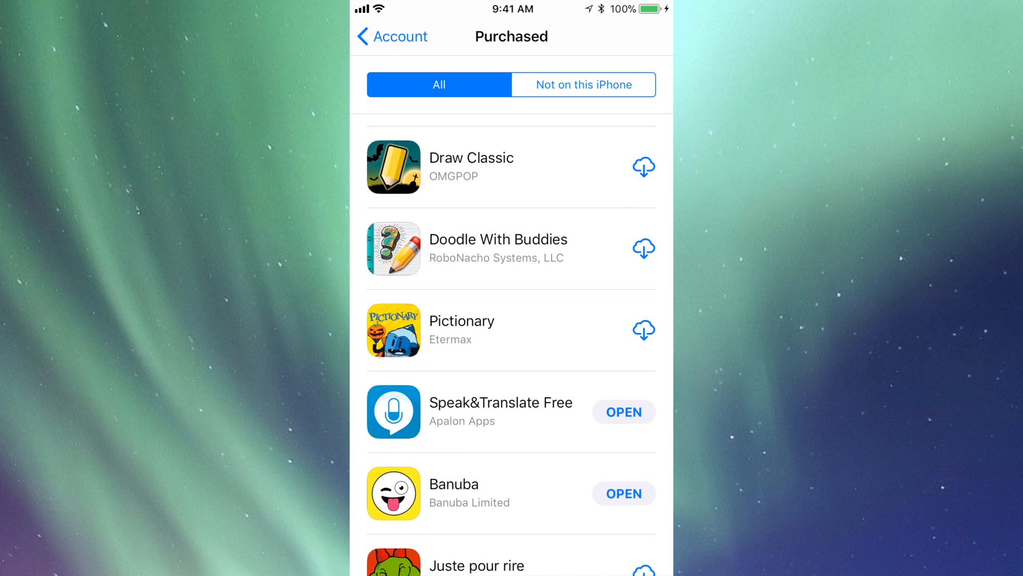
{"action": "scroll", "scroll_direction": "down", "scroll_amount": 3}
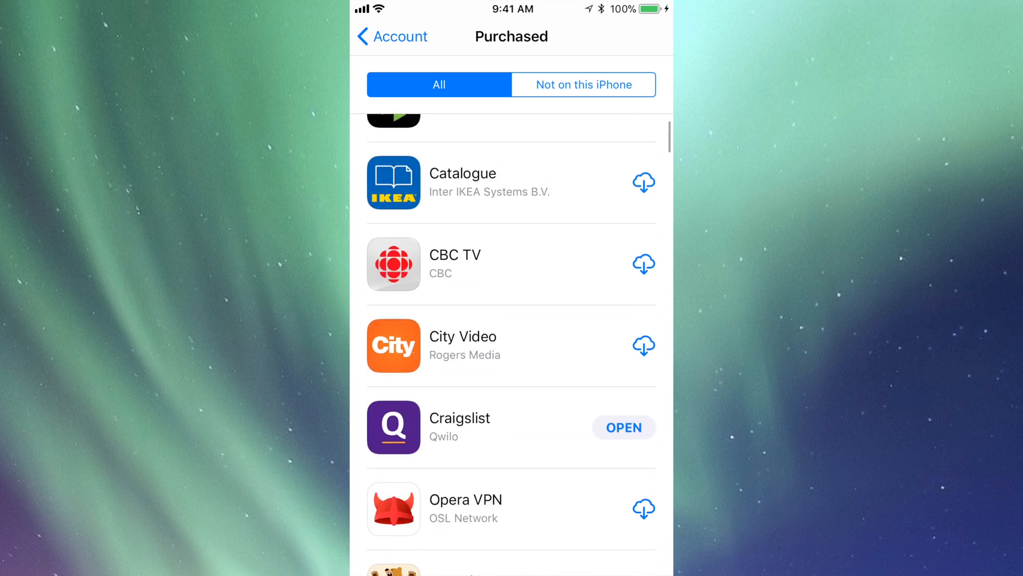
{"action": "left_click", "coordinate": [510, 143]}
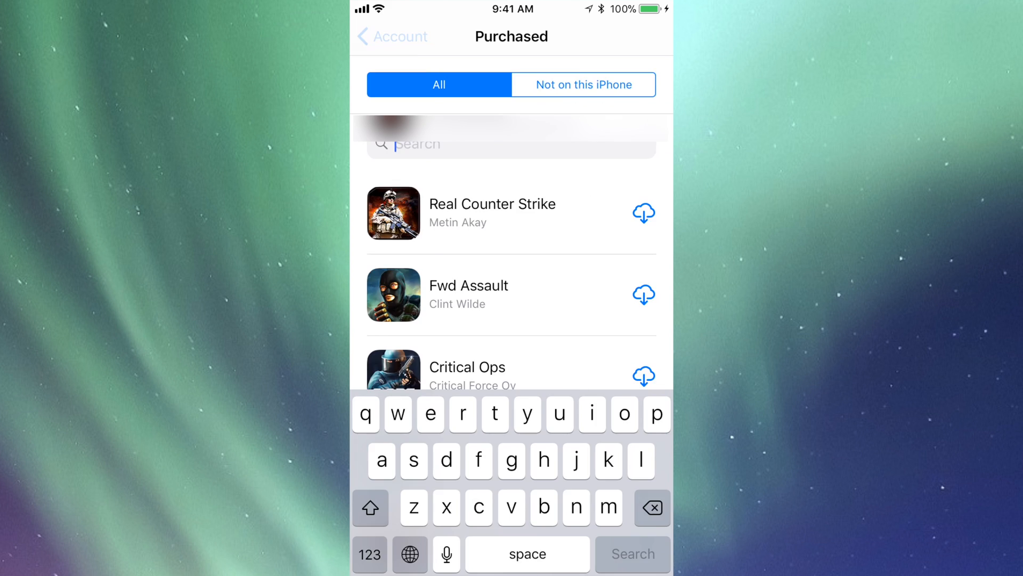
Back out of the Purchased list and account area to the Today page
{"action": "left_click", "coordinate": [382, 554]}
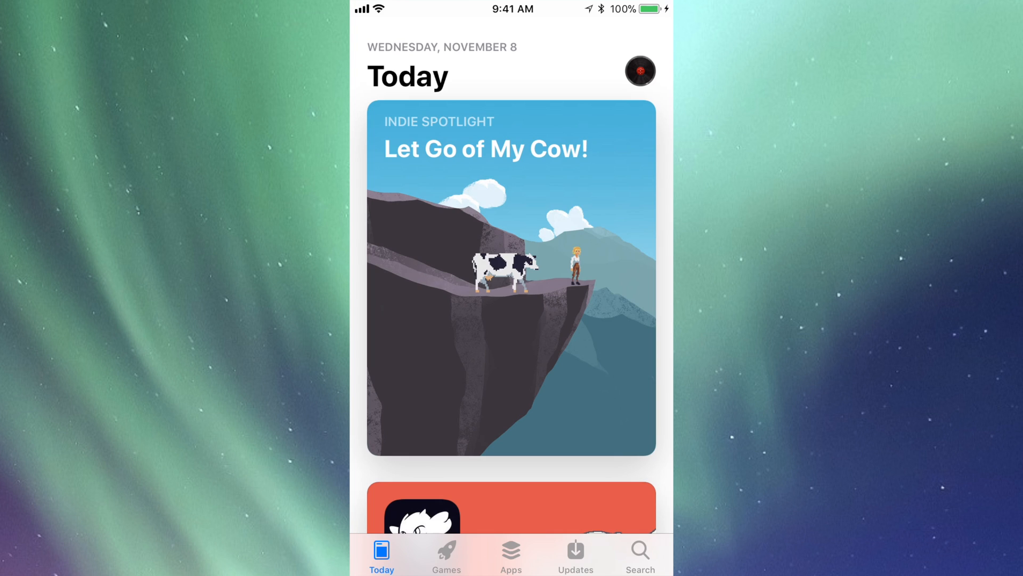